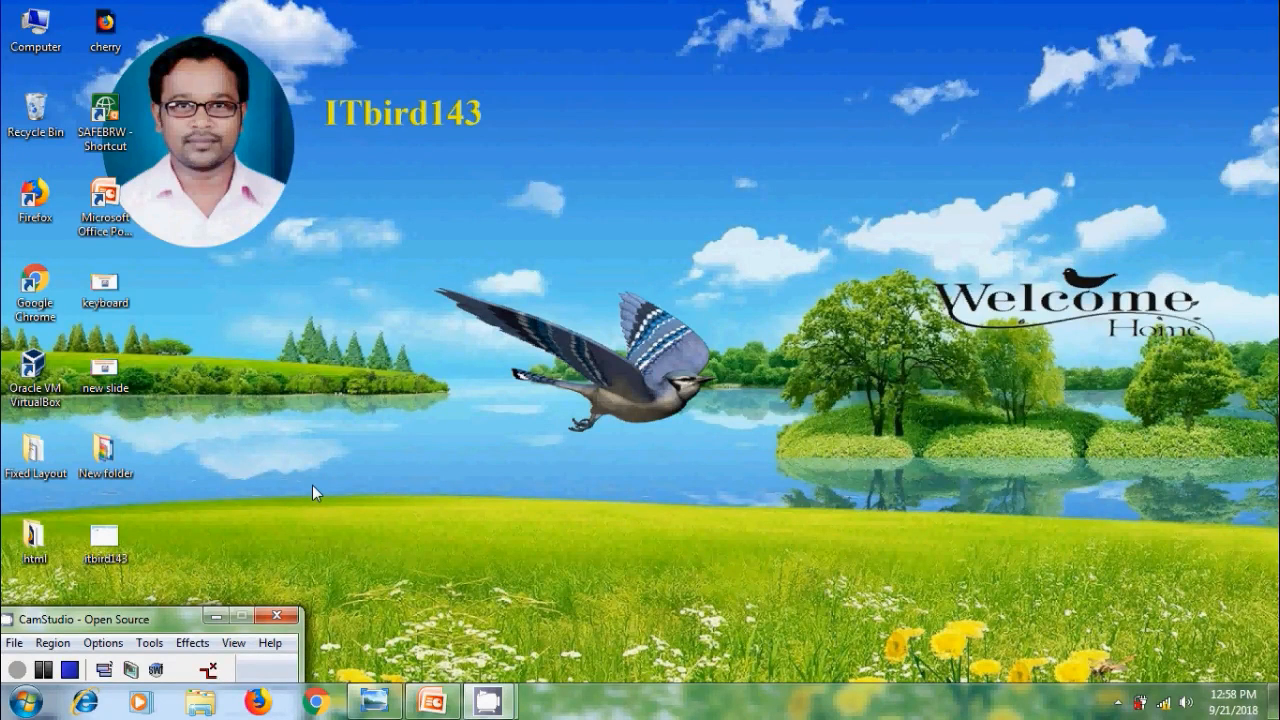
mouse_move(340, 594)
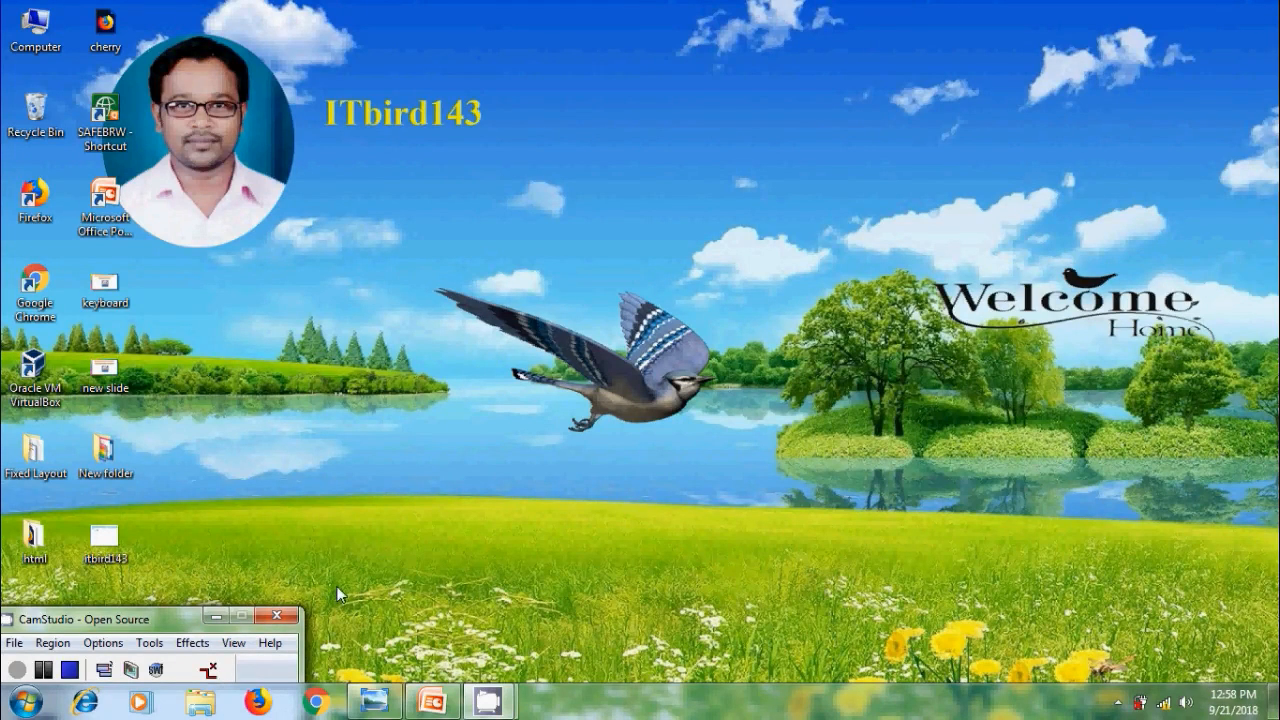
mouse_move(358, 582)
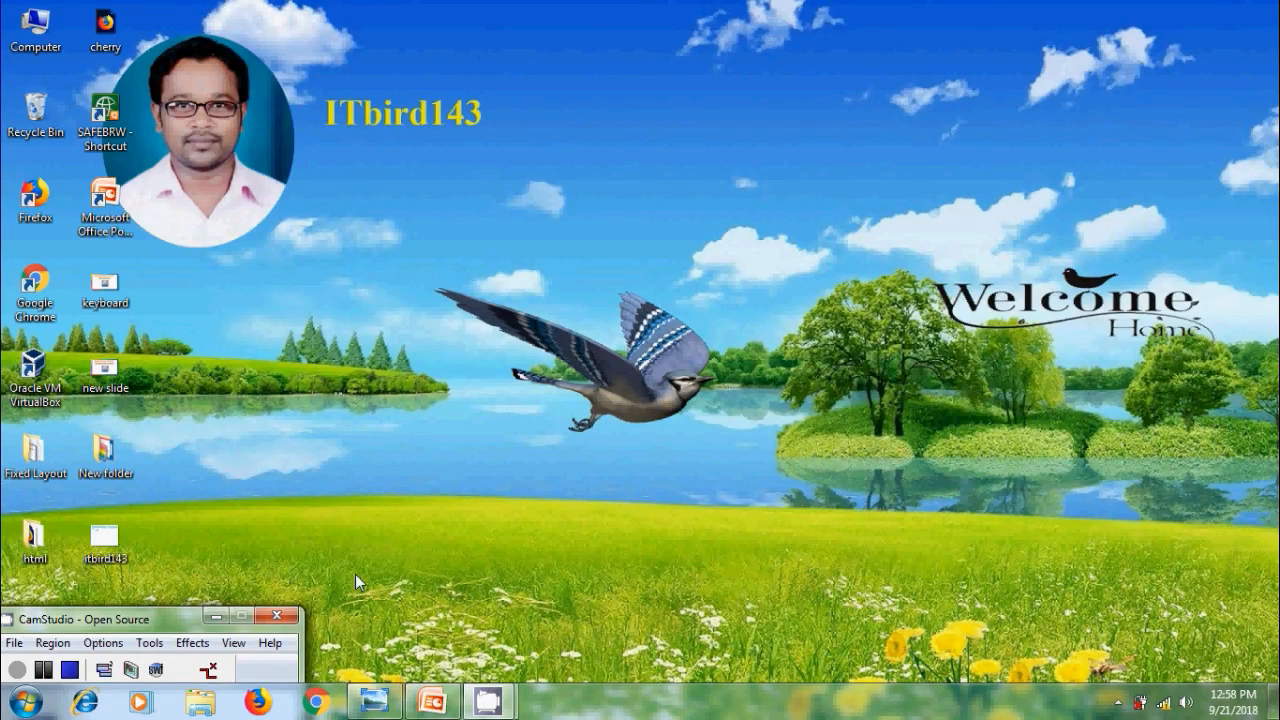
- Launch the itbird143 presentation and select the whole 'My Youtube Channel.' bullet
double_click(104, 286)
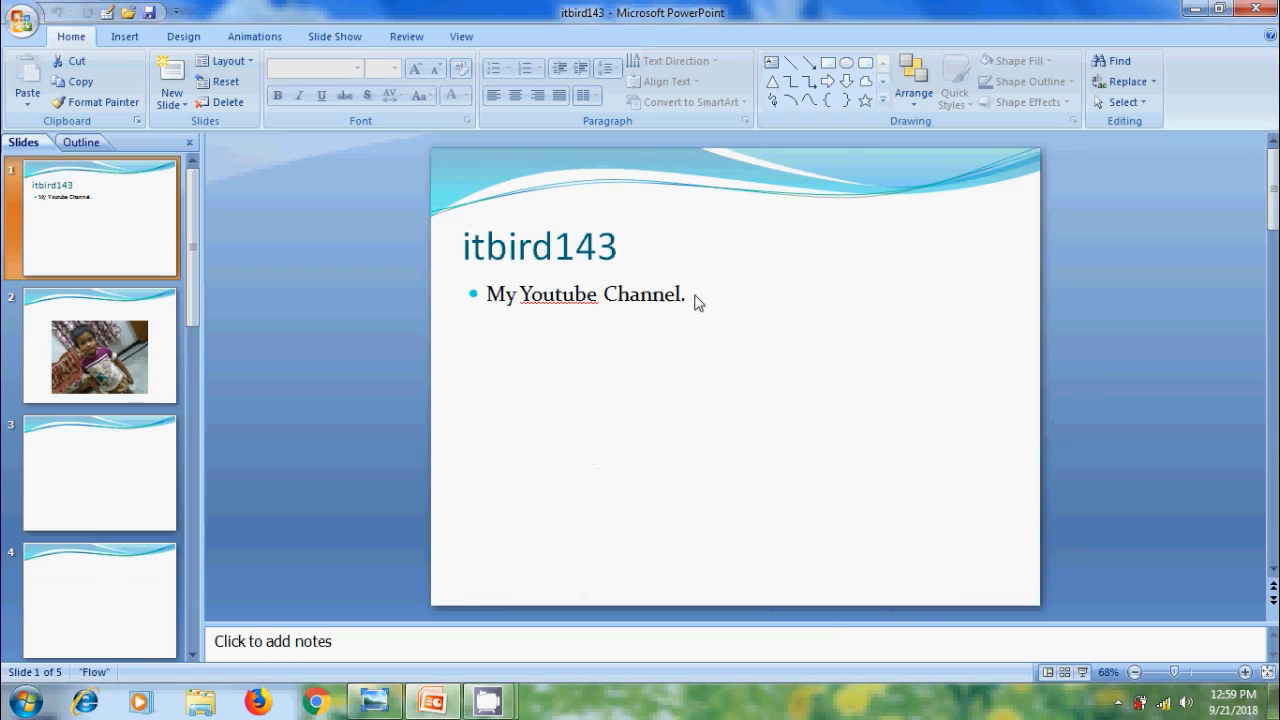
triple_click(584, 294)
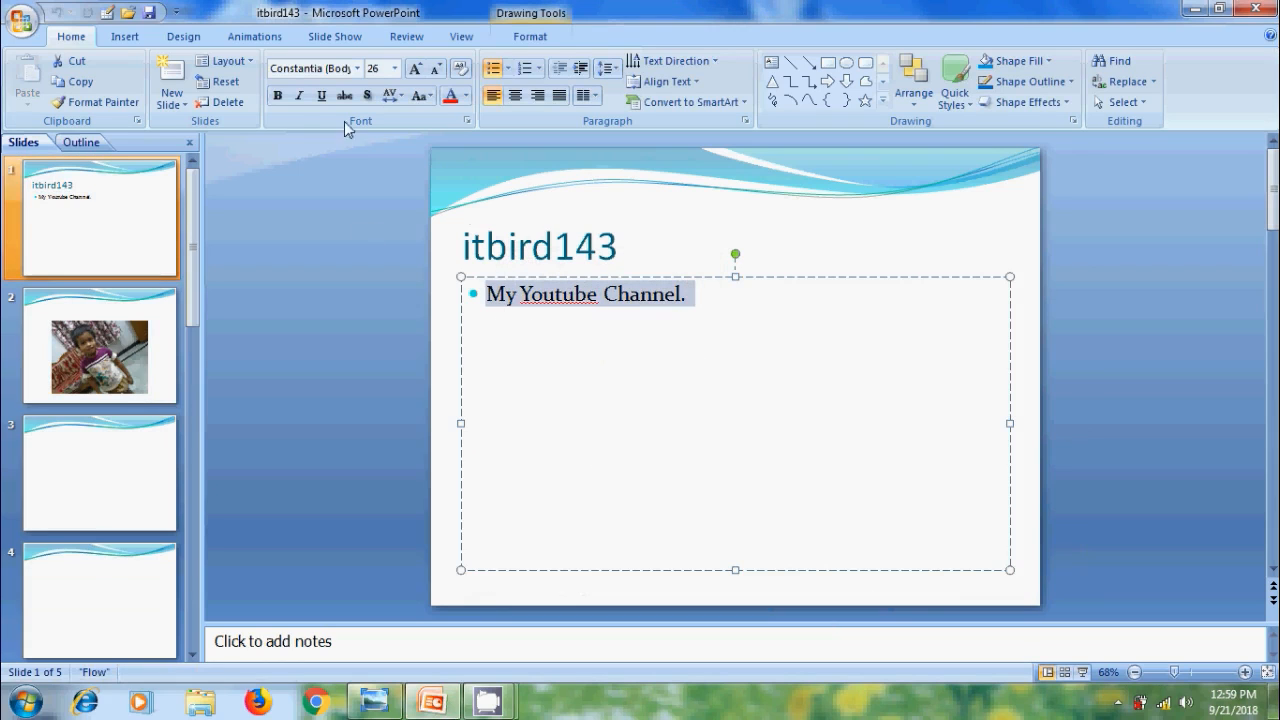
mouse_move(276, 96)
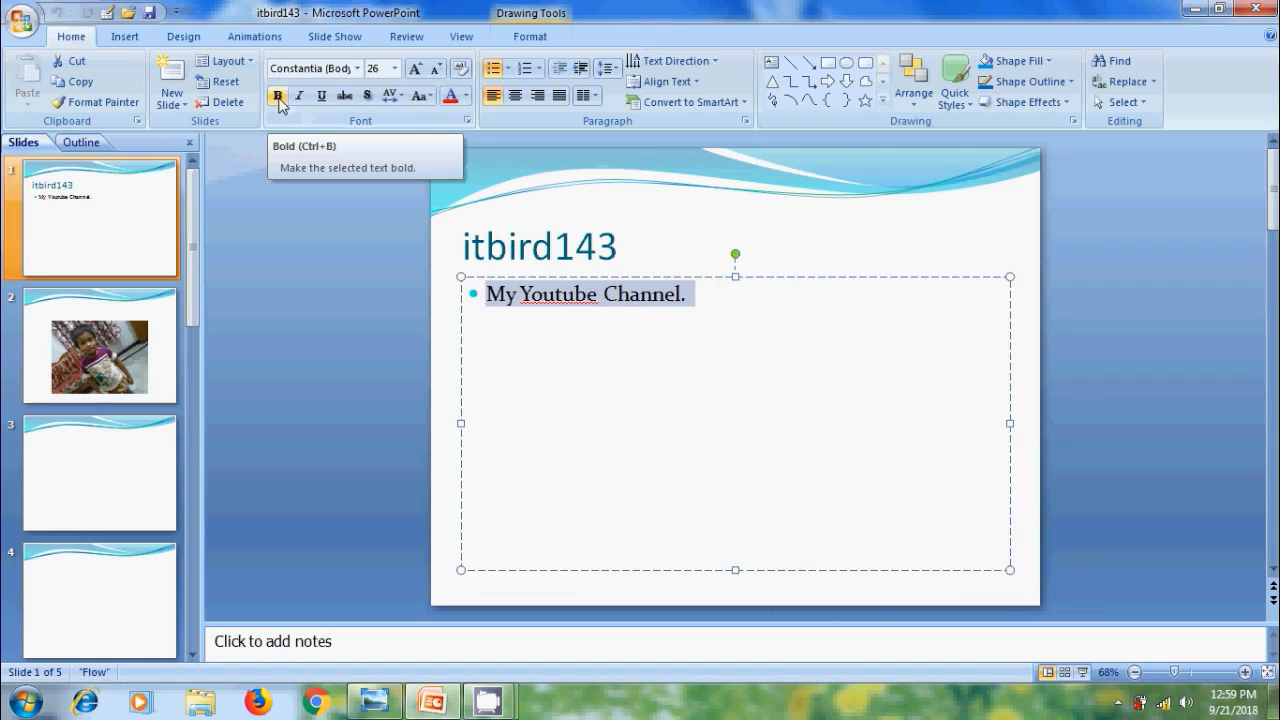
- Try Bold and Italic on the bullet, then remove both so it ends as plain text
click(276, 96)
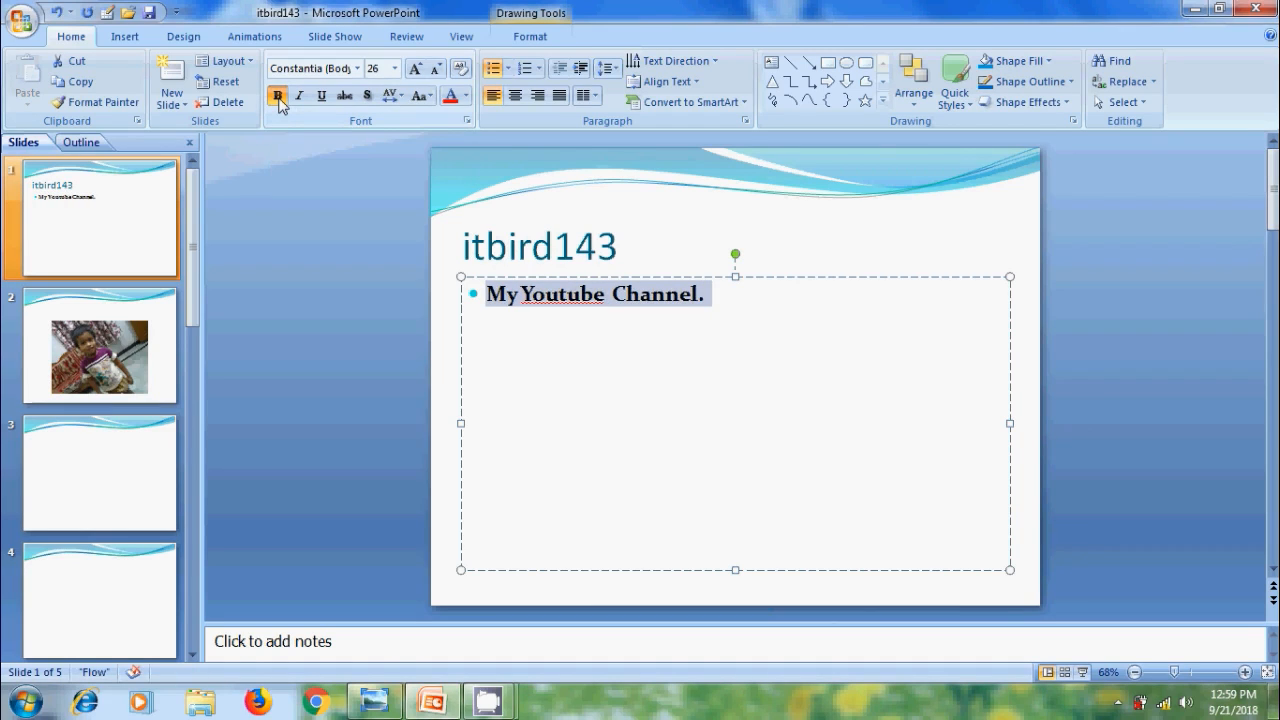
click(276, 96)
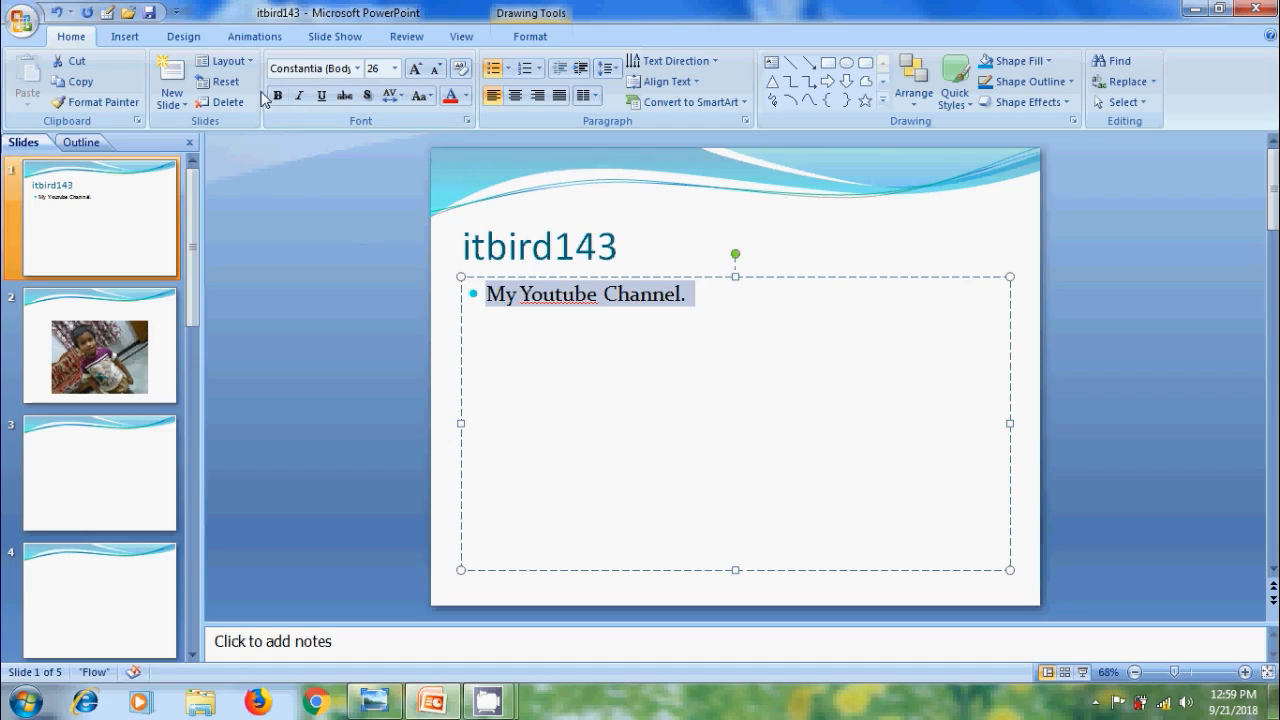
mouse_move(276, 96)
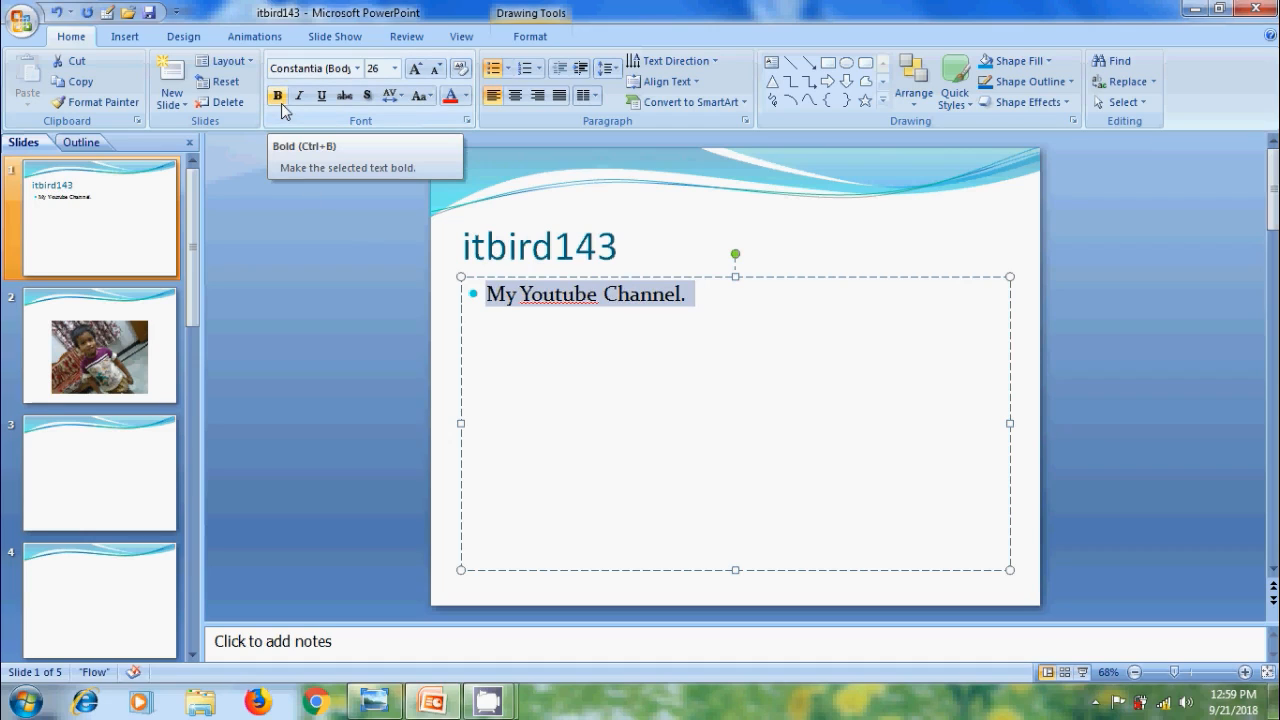
click(276, 96)
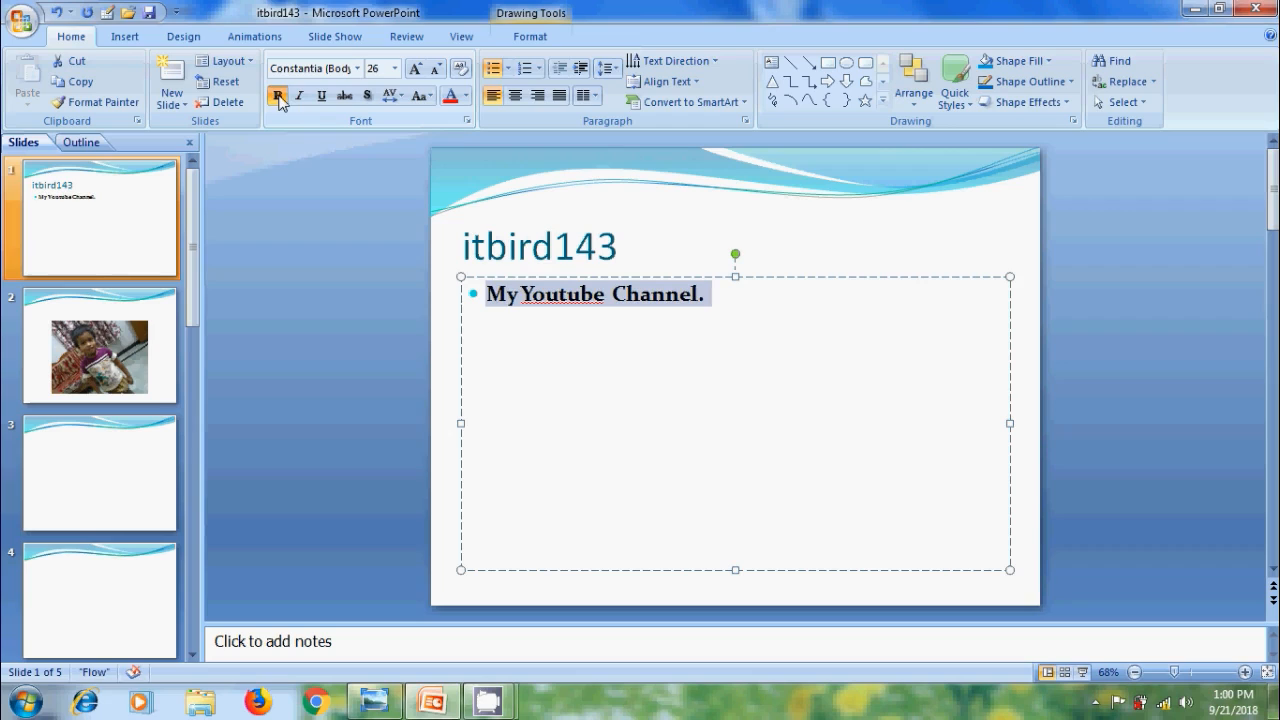
mouse_move(300, 96)
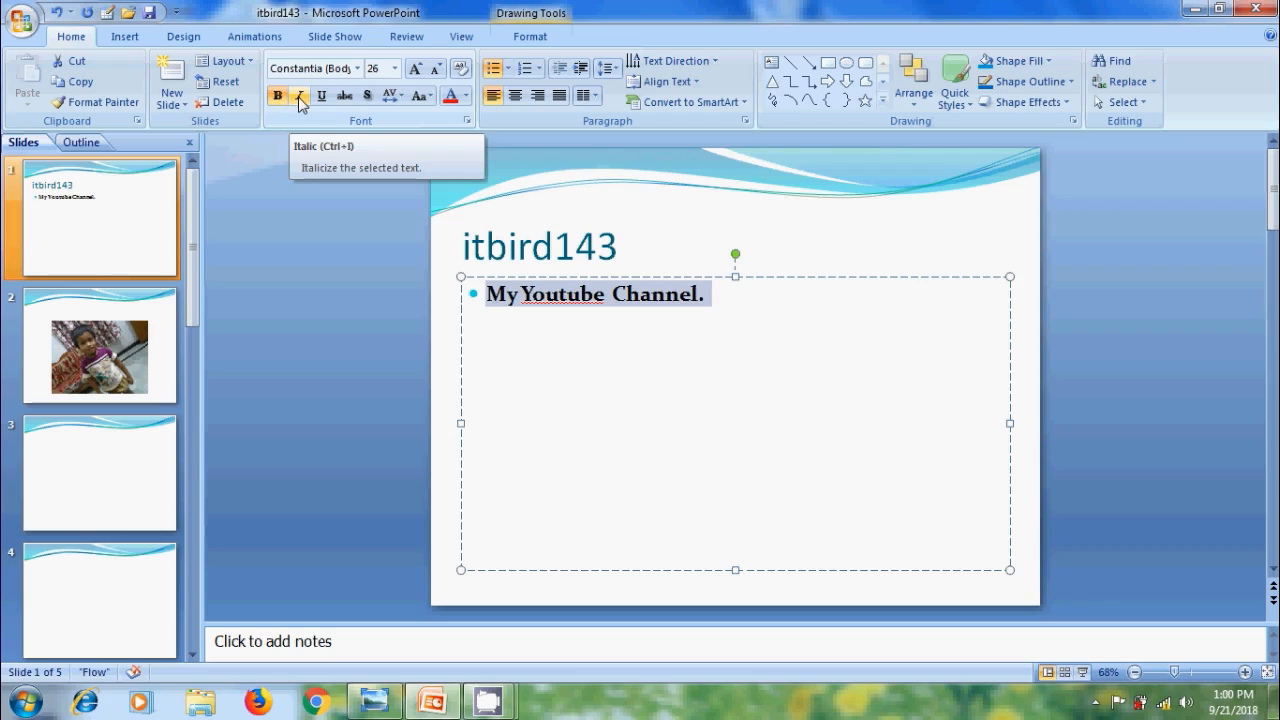
click(300, 96)
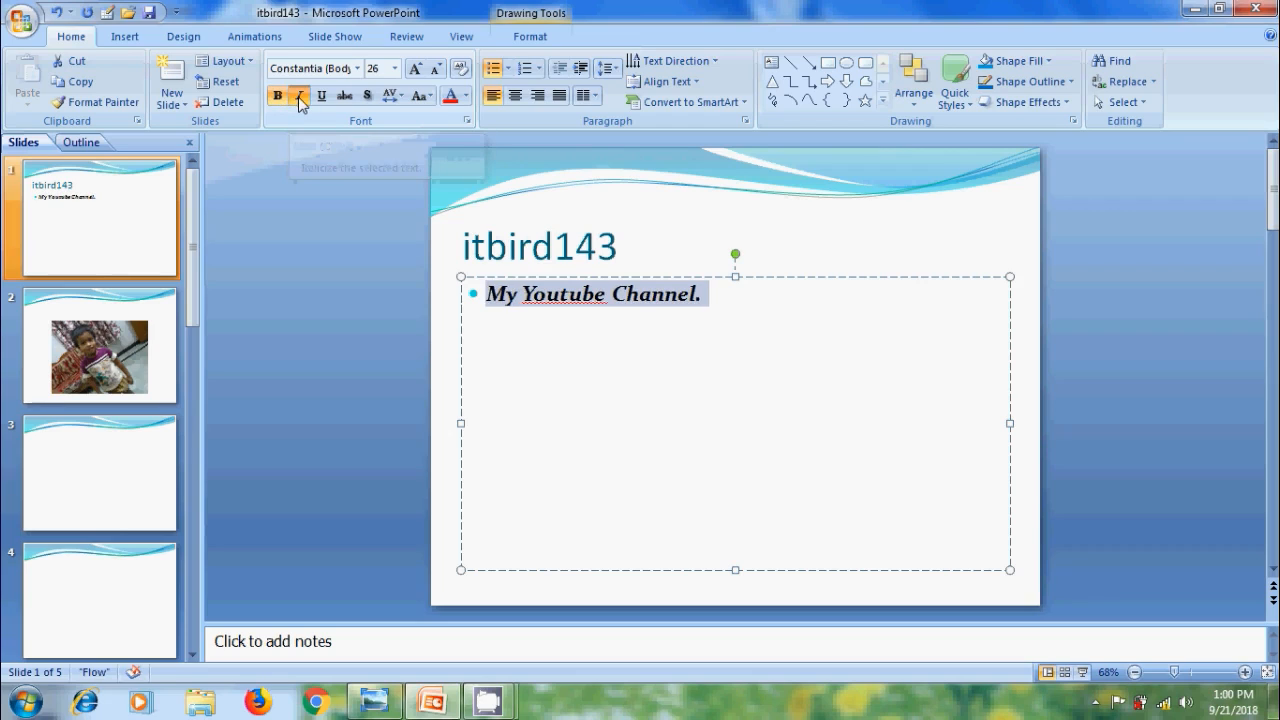
click(300, 96)
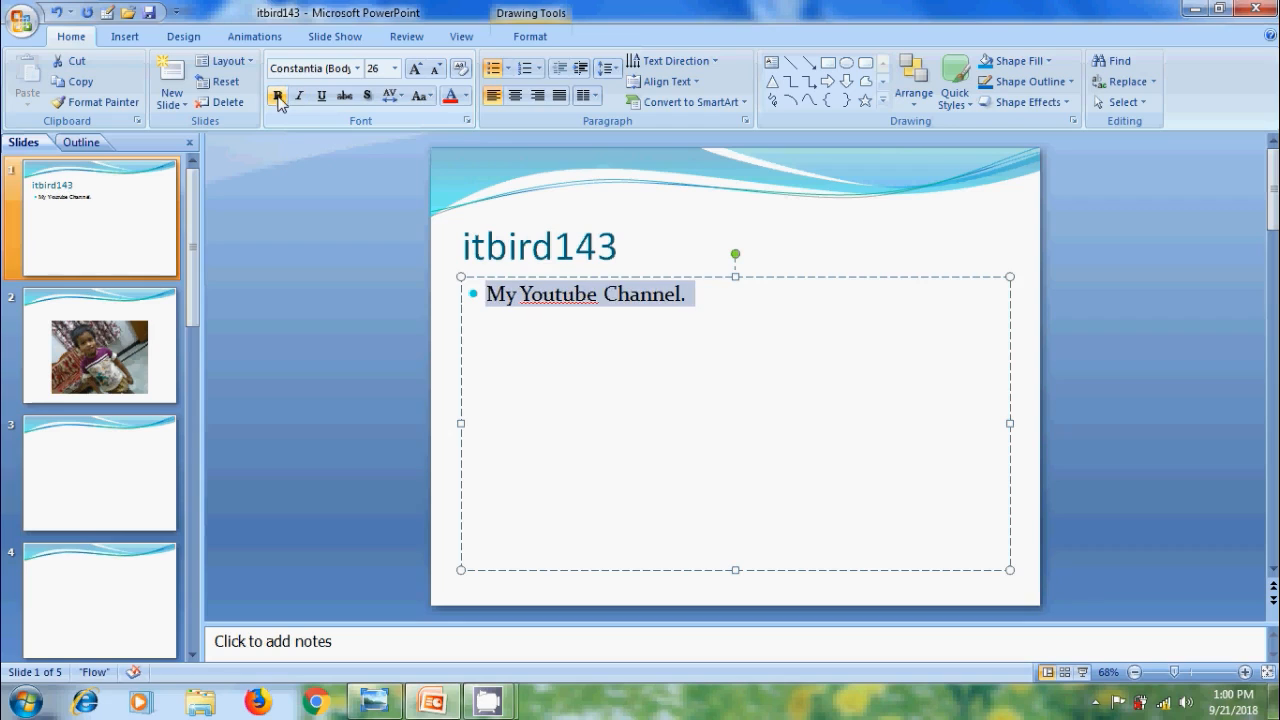
click(278, 96)
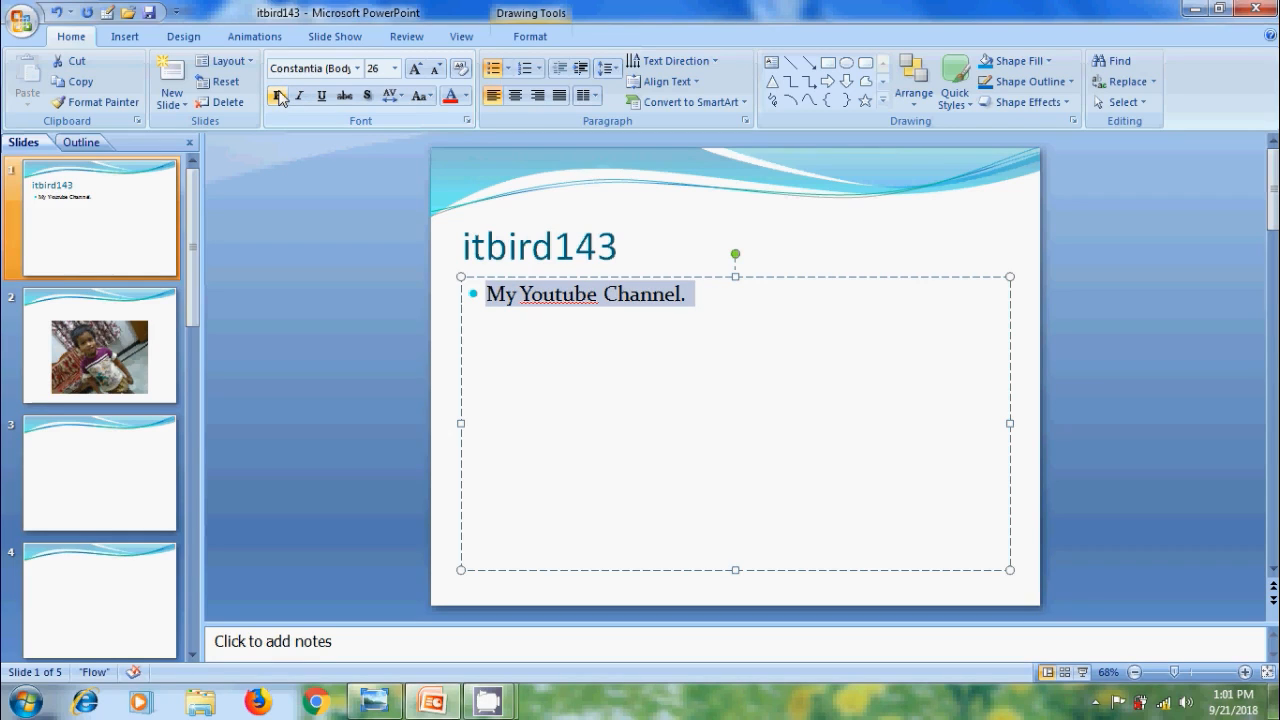
- Show the Design ribbon with the slide theme options
key(alt)
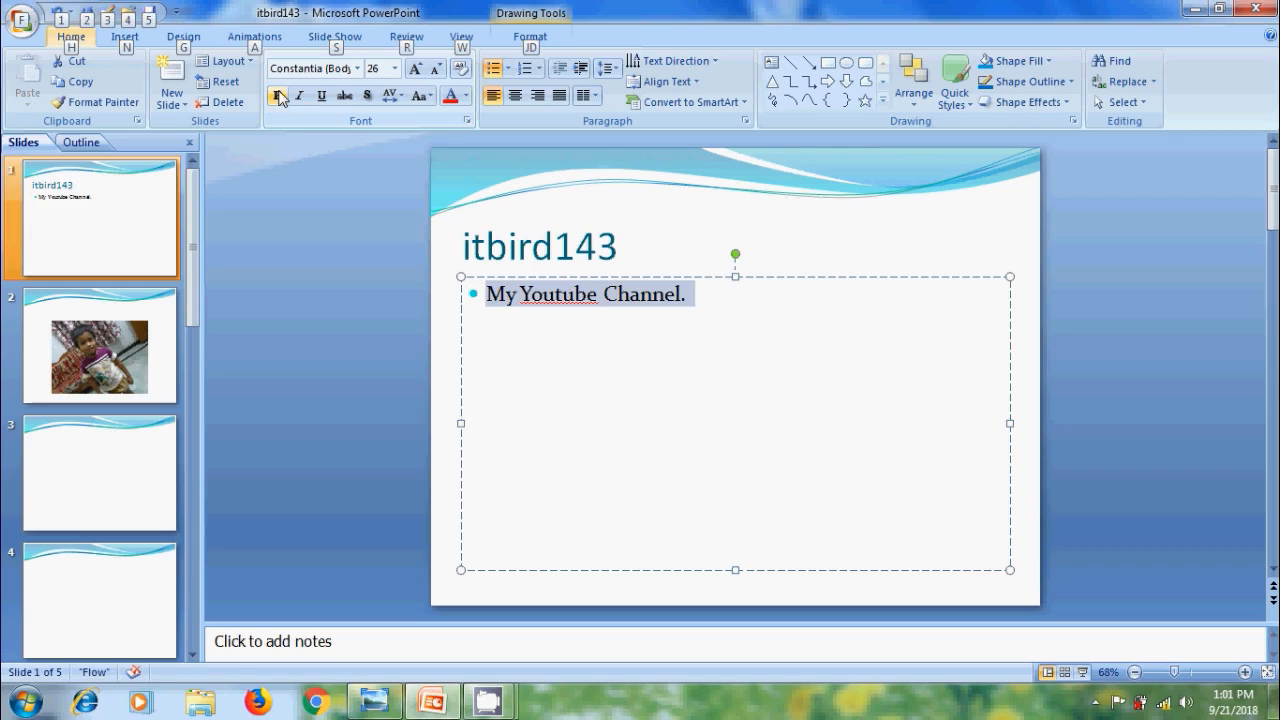
click(184, 36)
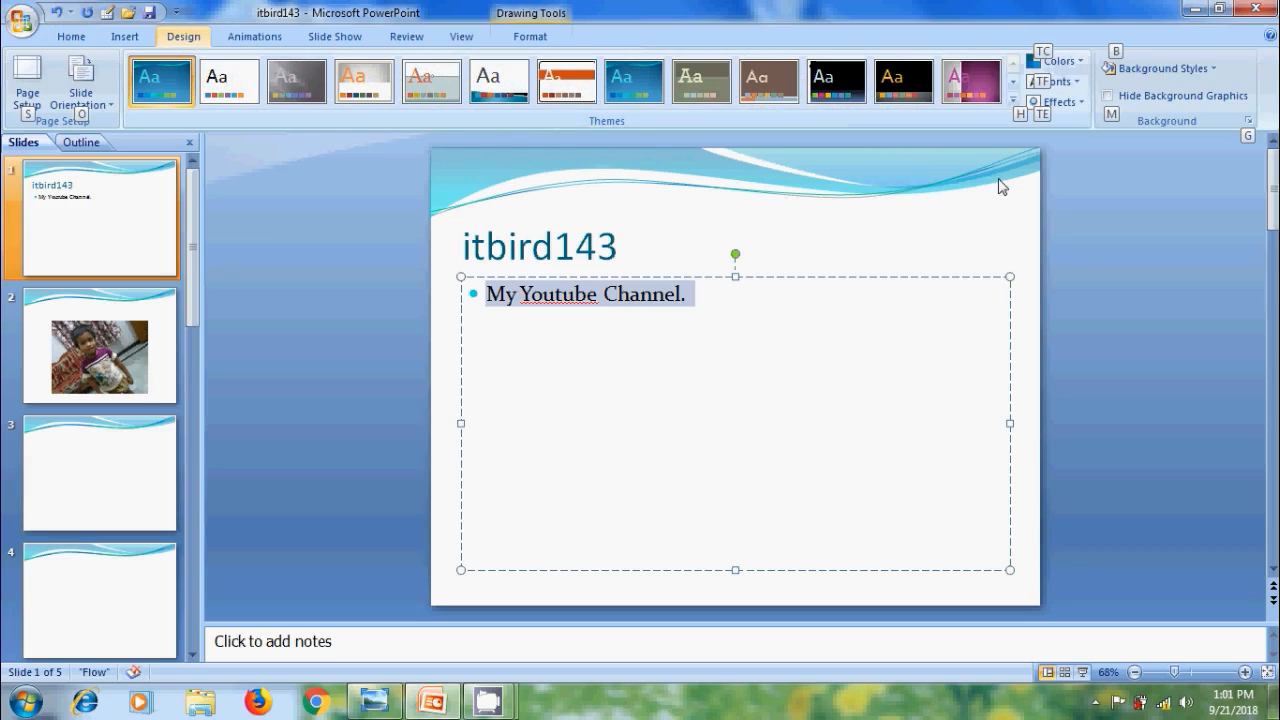
mouse_move(1044, 176)
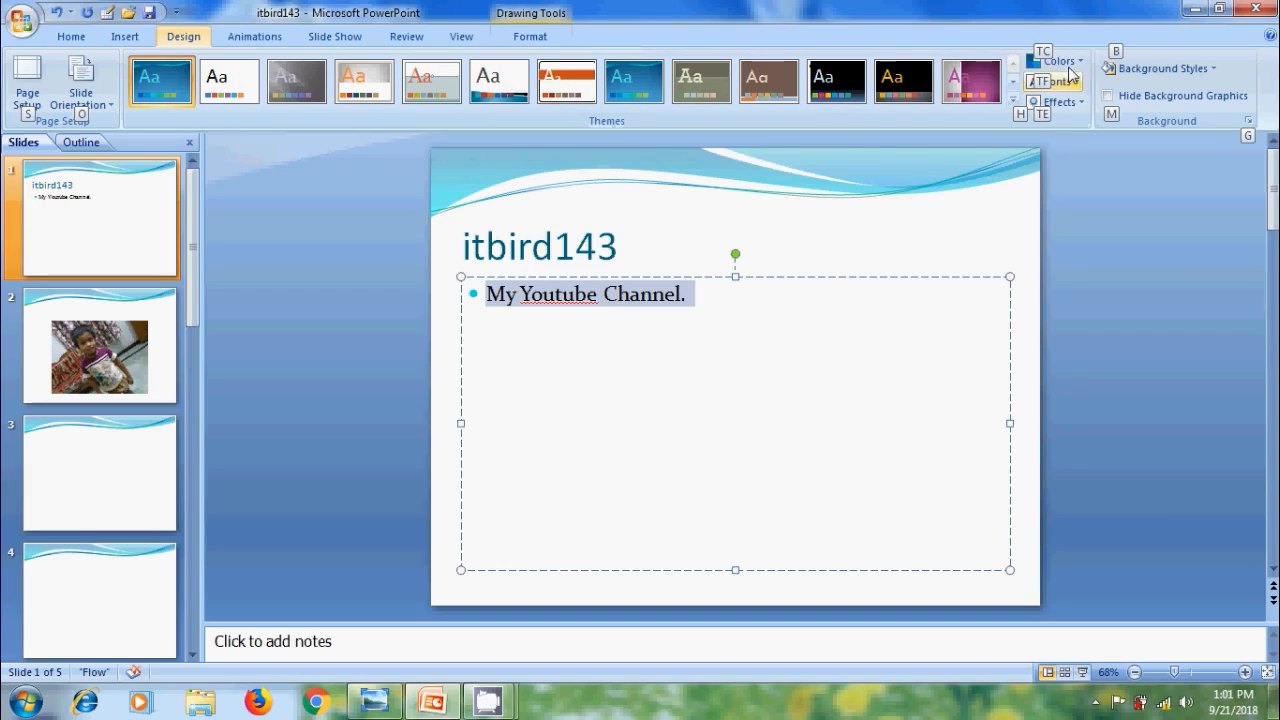
mouse_move(1060, 60)
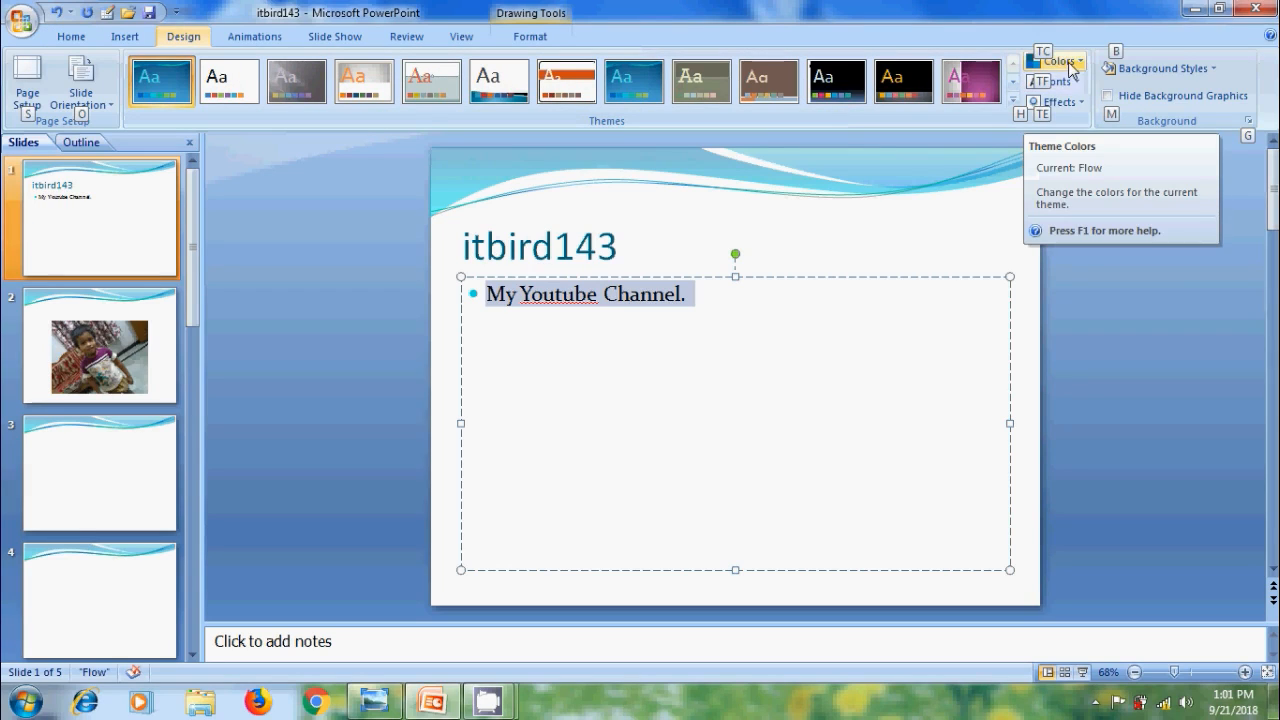
- Switch the theme colour scheme from blue to pink via the Colors list
click(1056, 60)
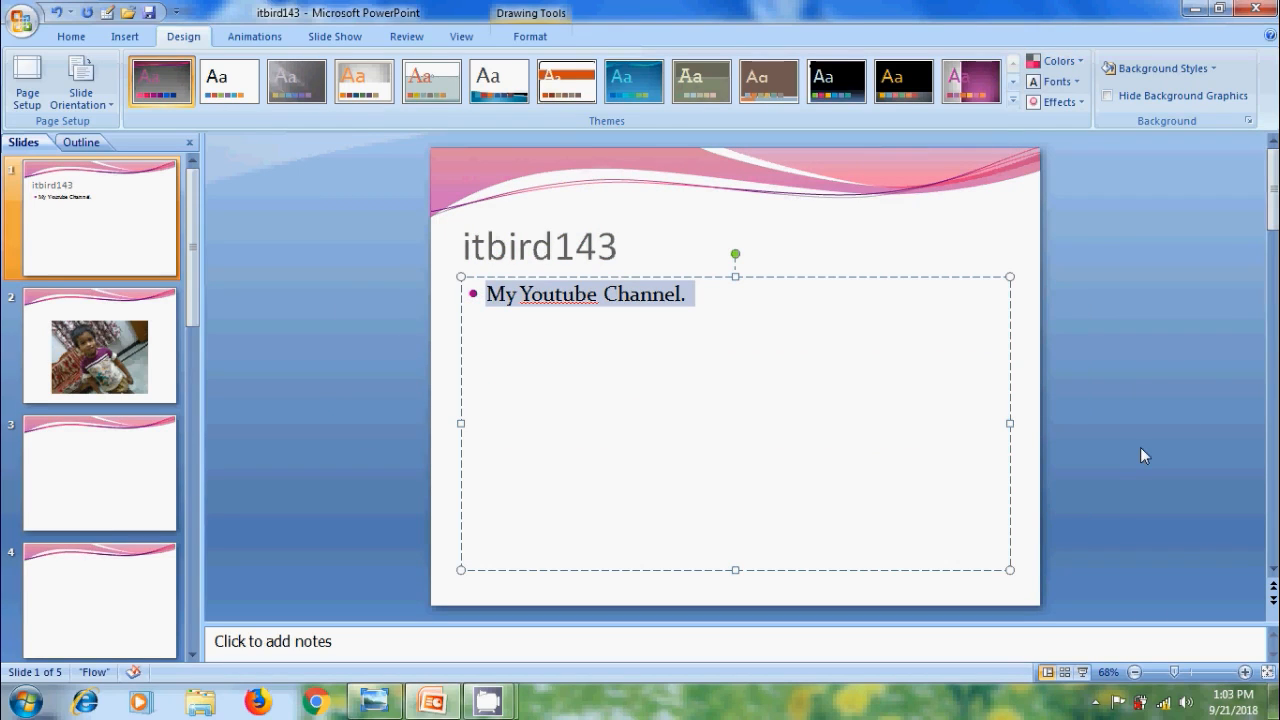
- Back on Home, format the 'My Youtube Channel.' bullet bold and italic
click(70, 36)
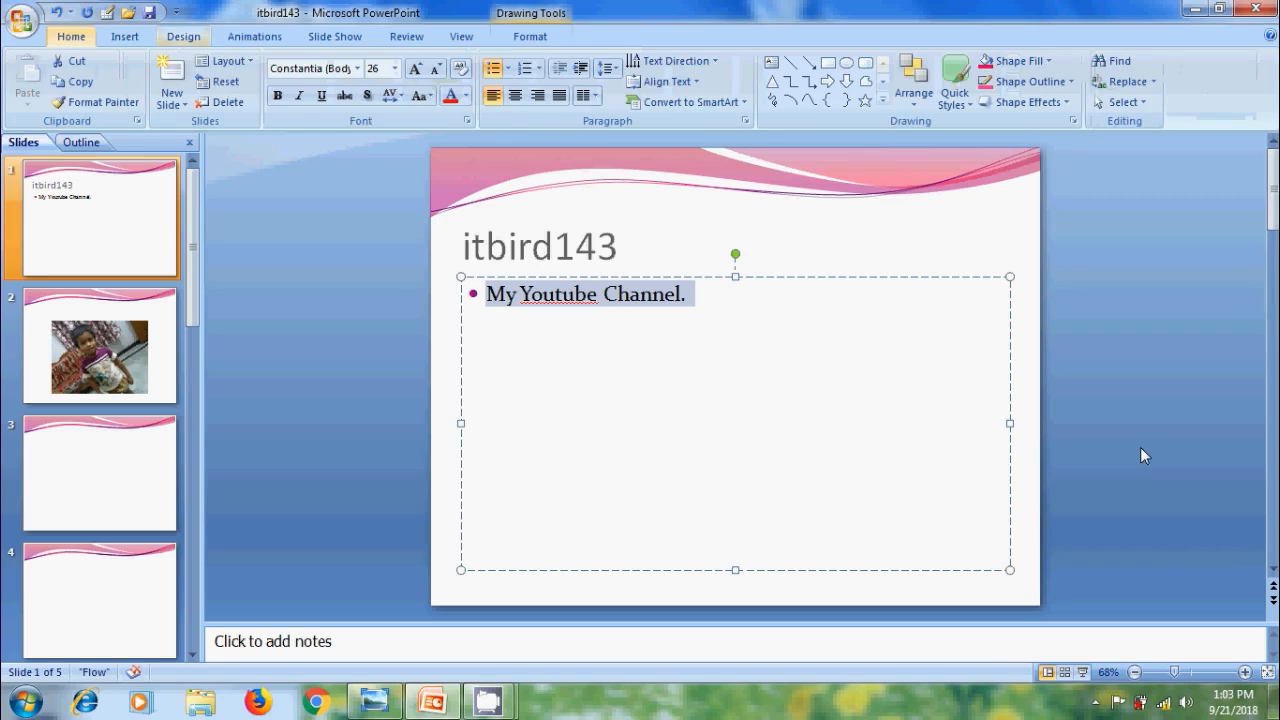
key(alt)
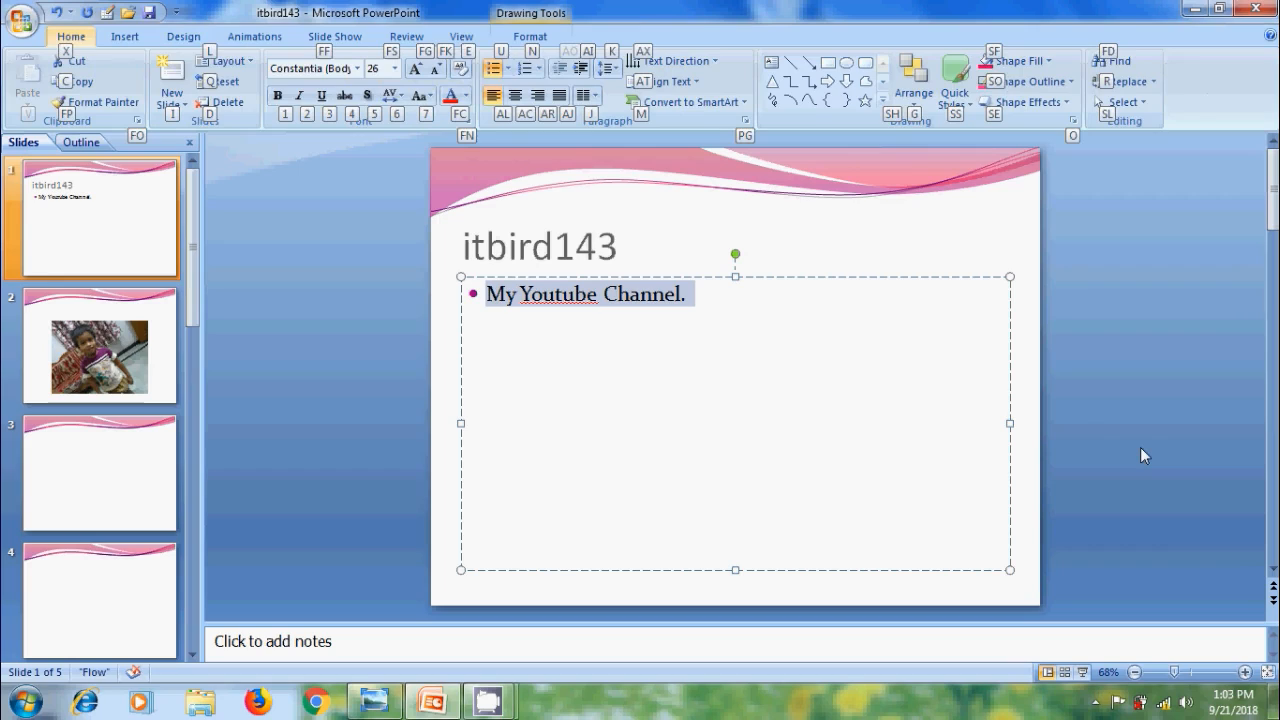
click(276, 96)
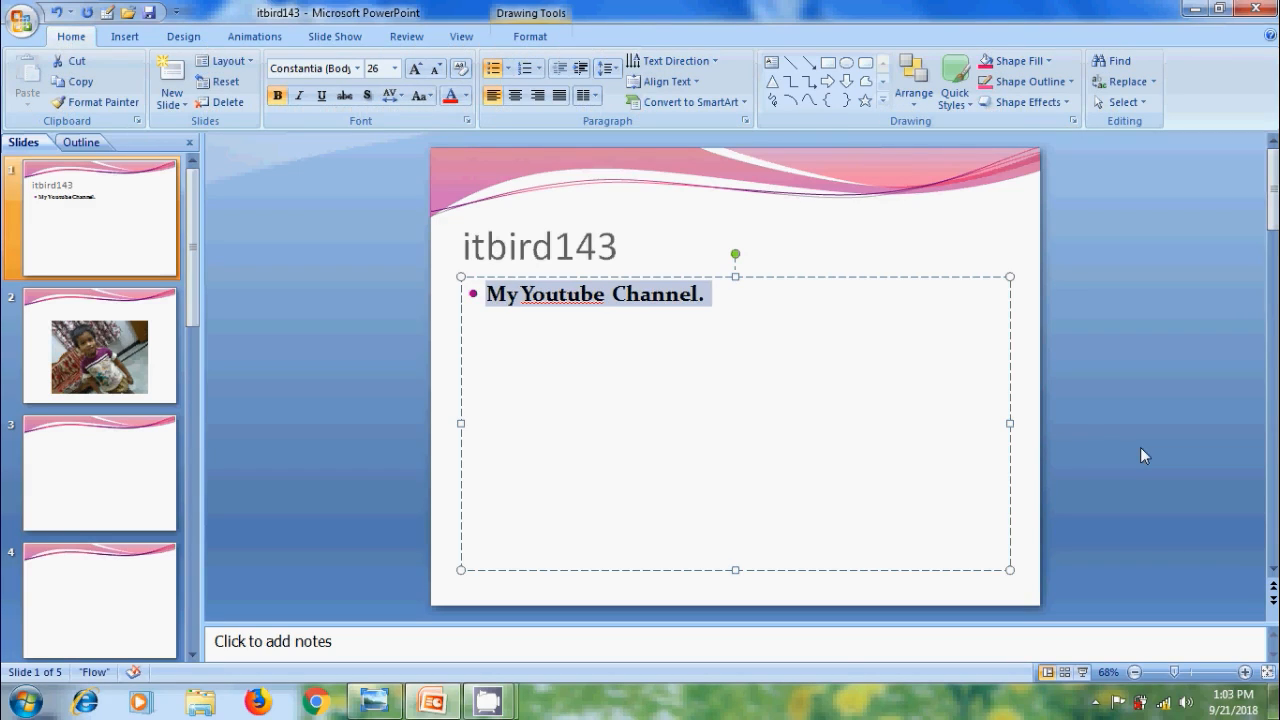
key(alt)
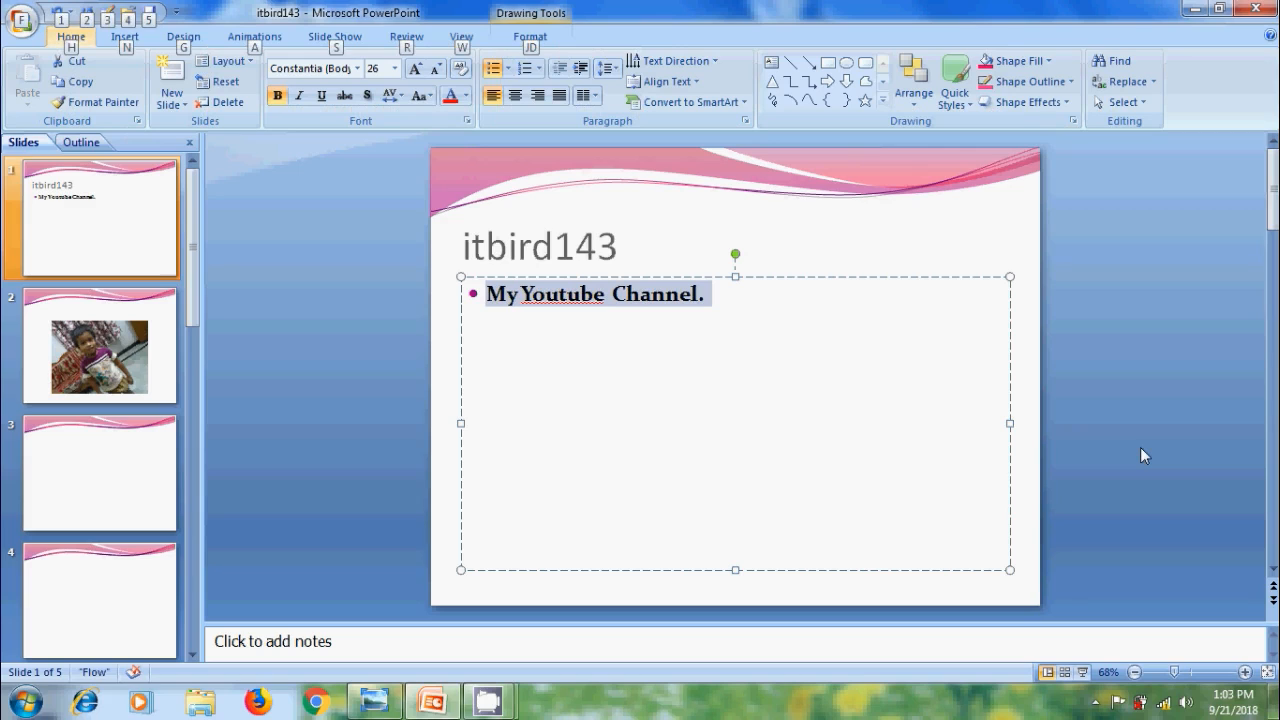
key(alt)
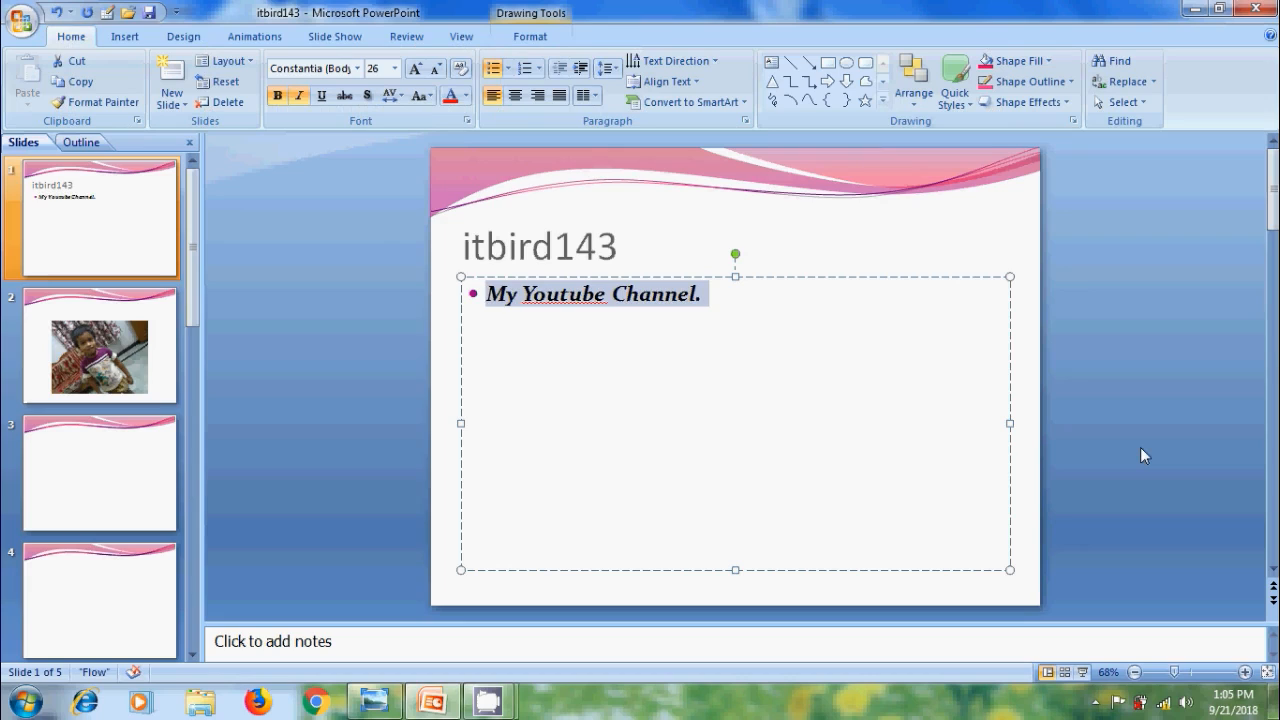
key(alt)
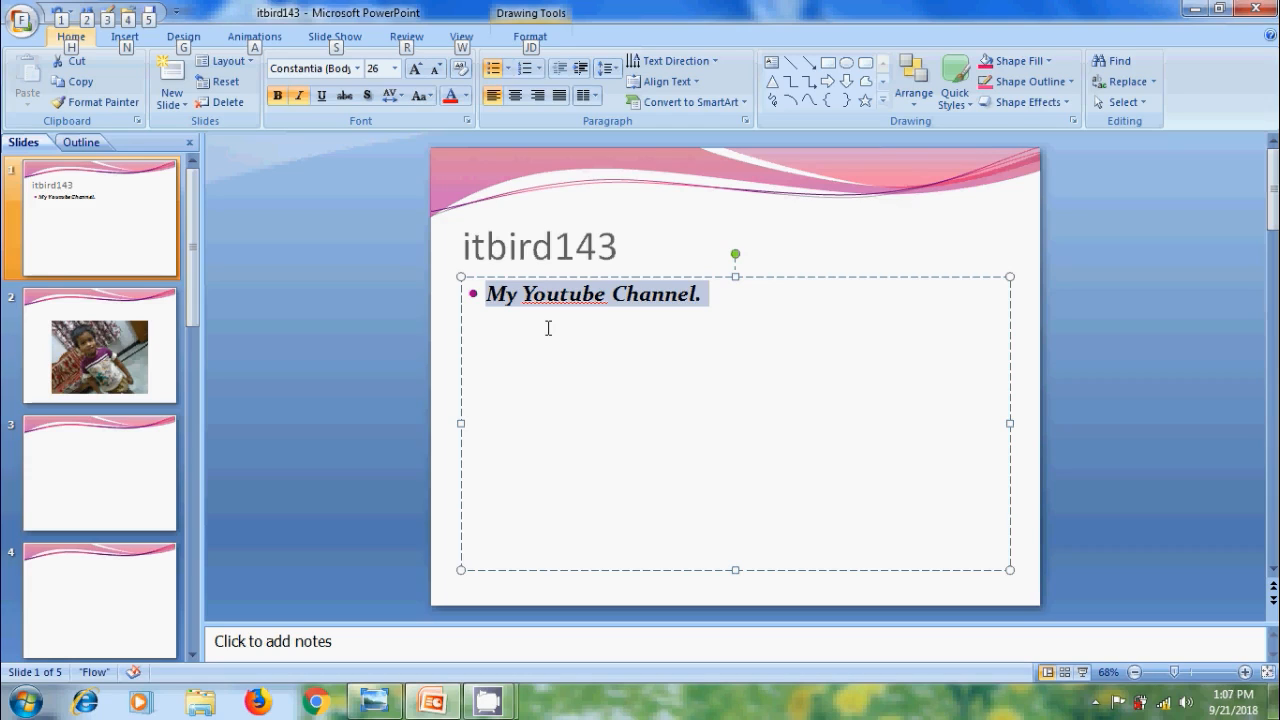
mouse_move(408, 328)
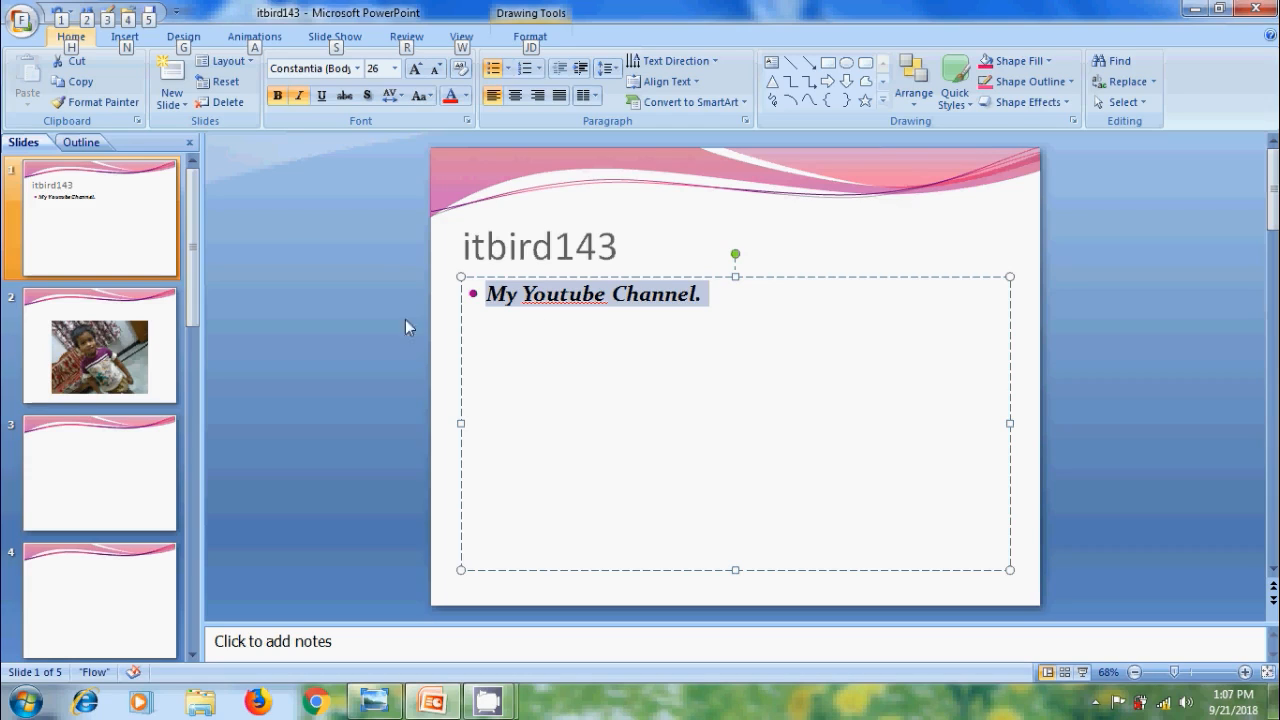
mouse_move(278, 96)
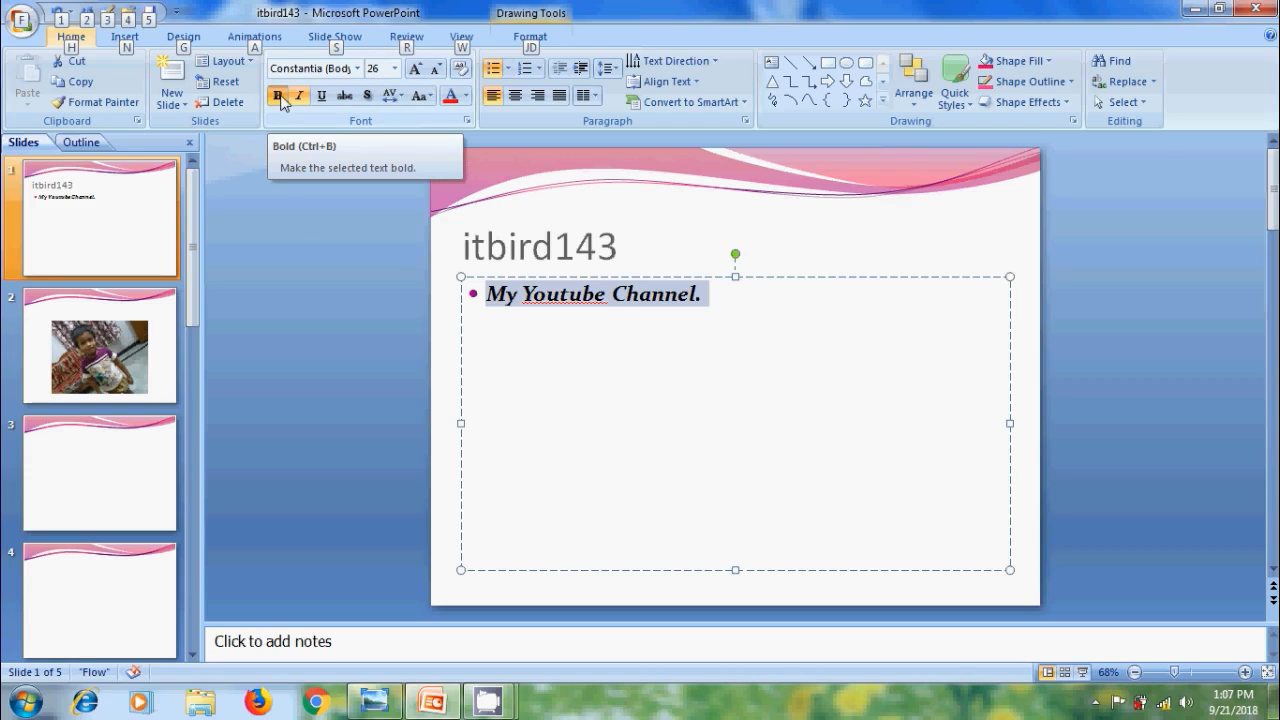
mouse_move(388, 604)
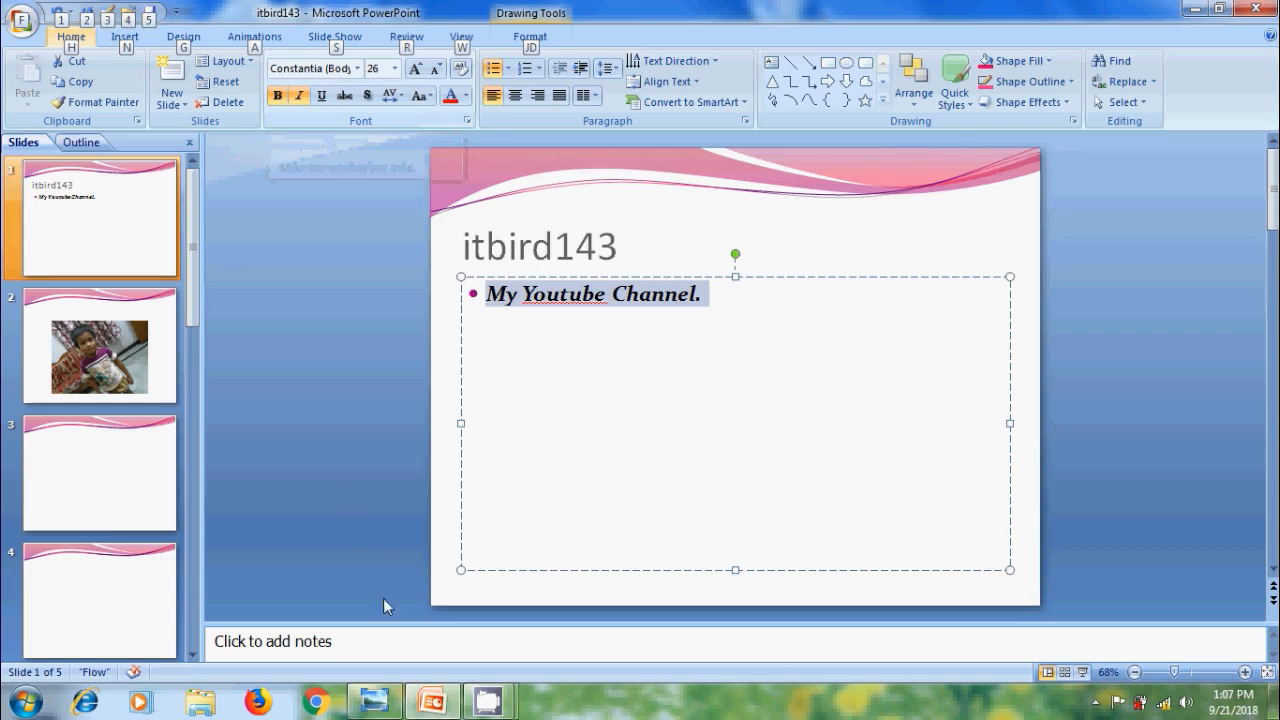